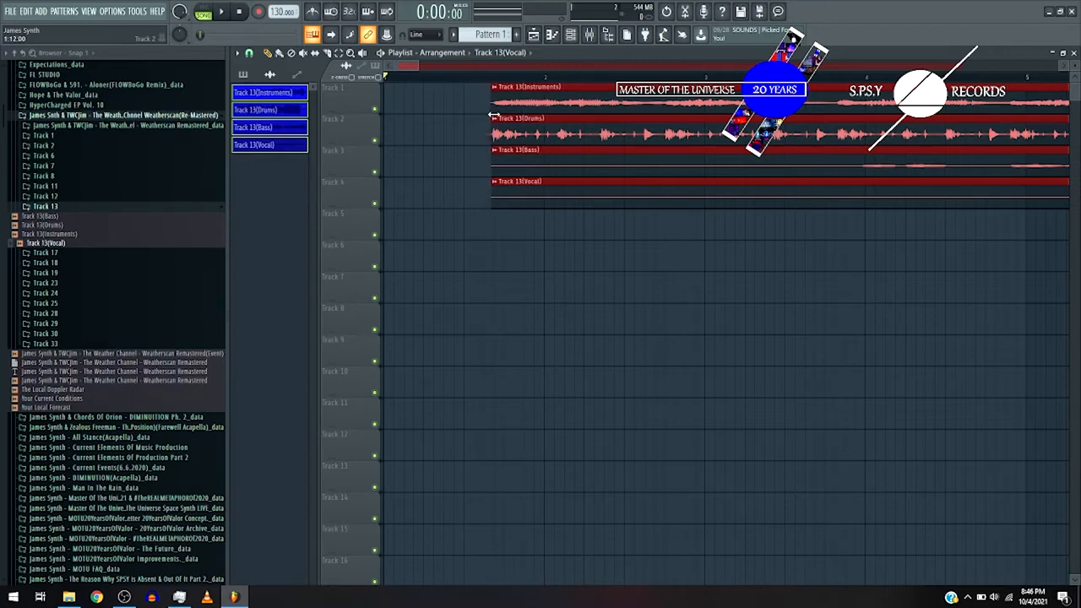
# Show the mixer with Track 13 (Instrumental) insert selected
pyautogui.click(237, 53)
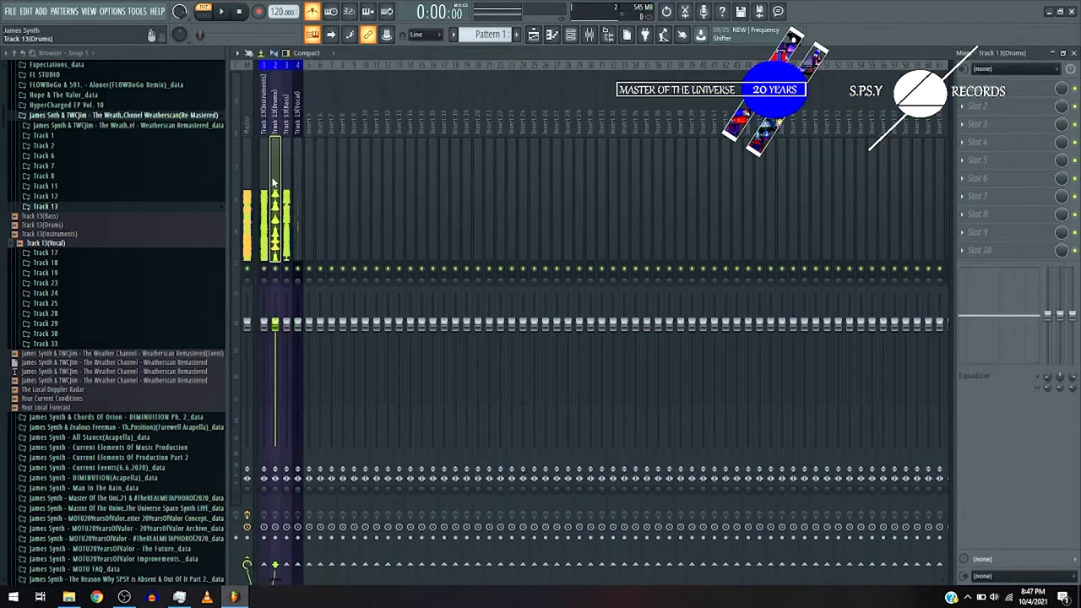
# Load FabFilter Pro-Q 2 into an empty effect slot on the instrumental insert
pyautogui.click(274, 194)
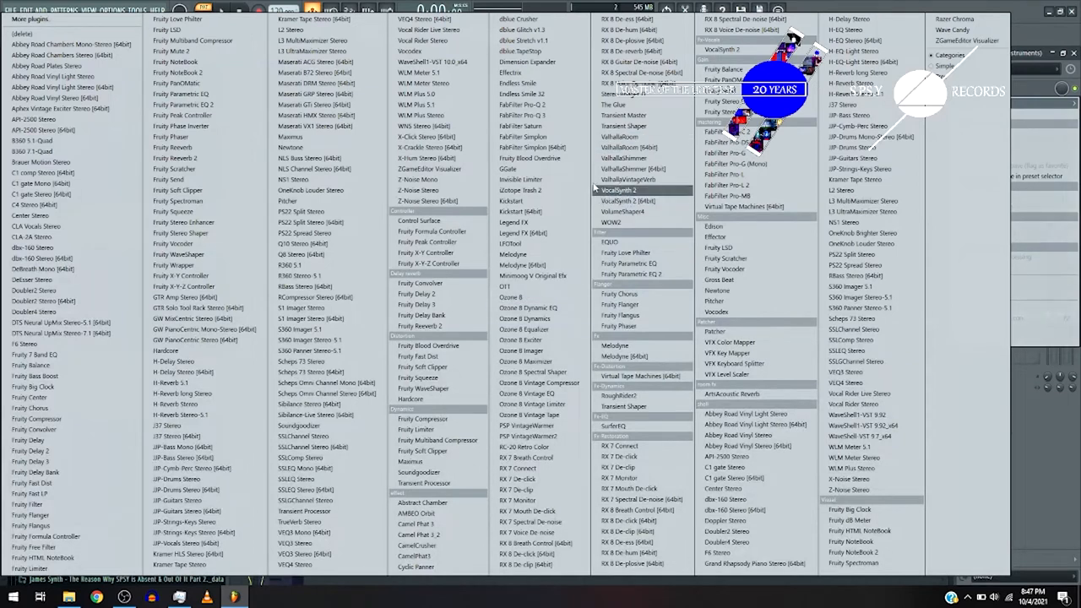
pyautogui.click(630, 201)
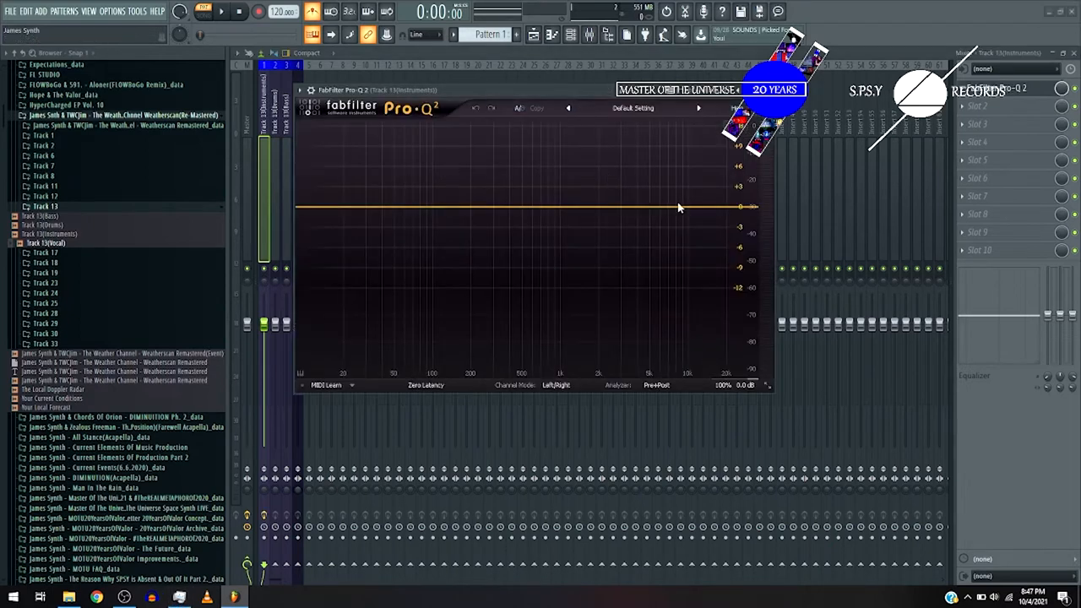
pyautogui.moveTo(719, 206)
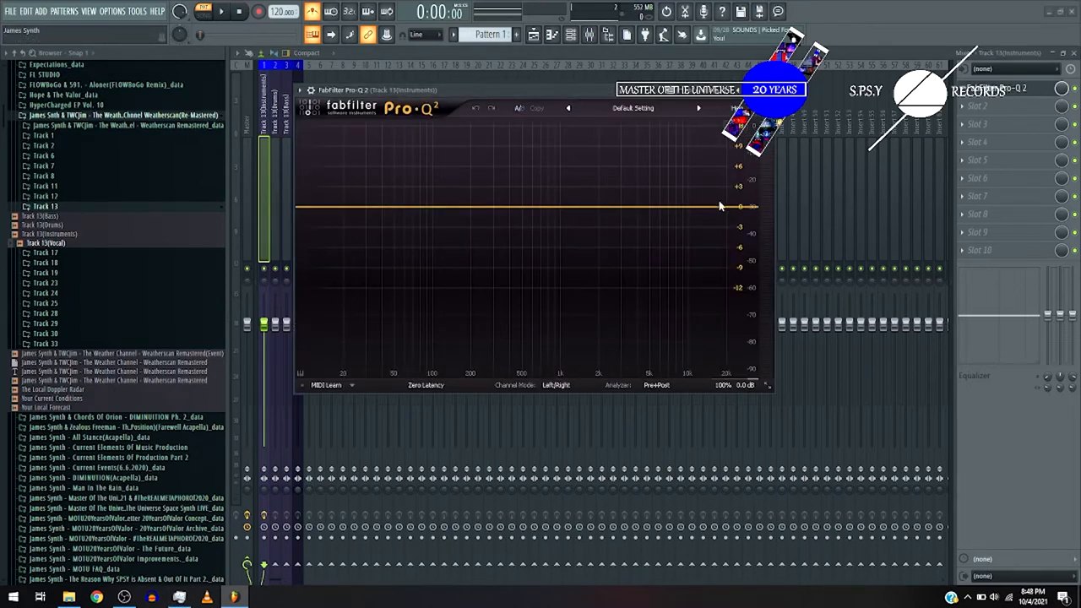
# Add a High Shelf band at 48 dB/oct and set its boost while auditioning playback
pyautogui.click(706, 194)
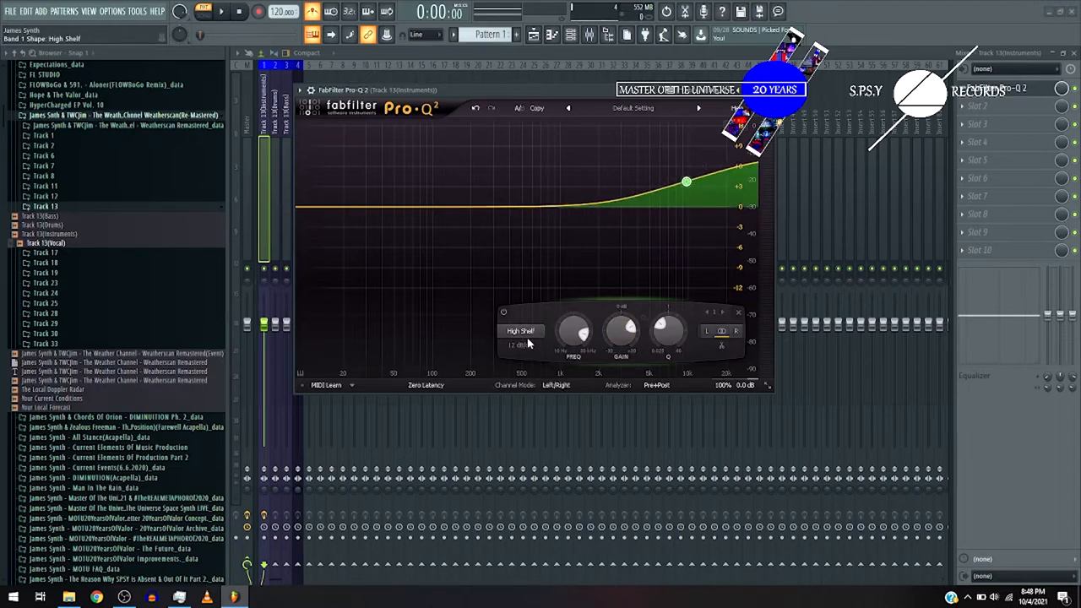
pyautogui.click(520, 345)
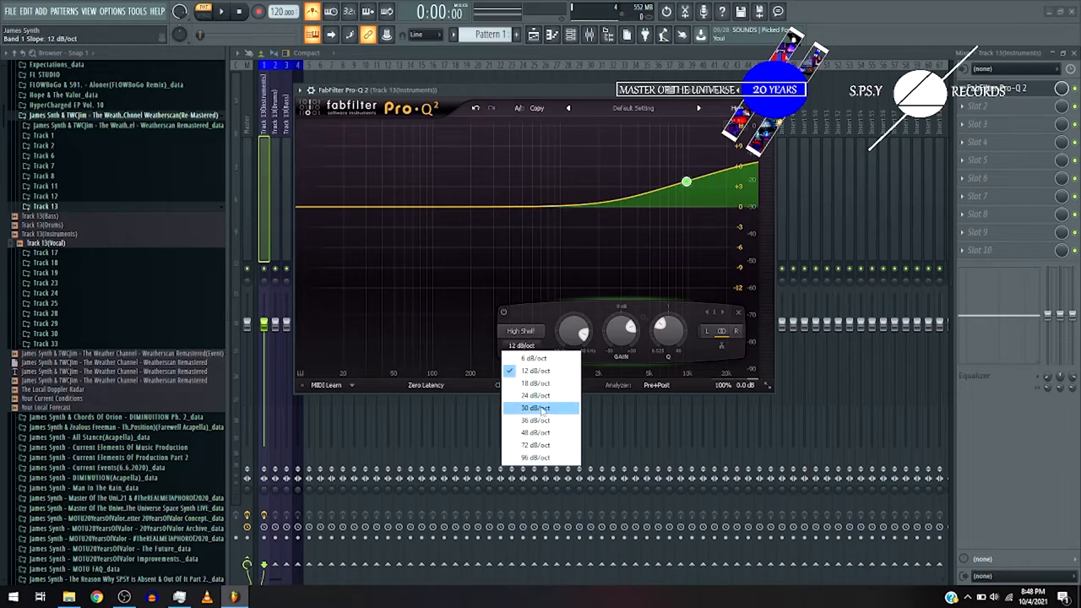
pyautogui.click(536, 433)
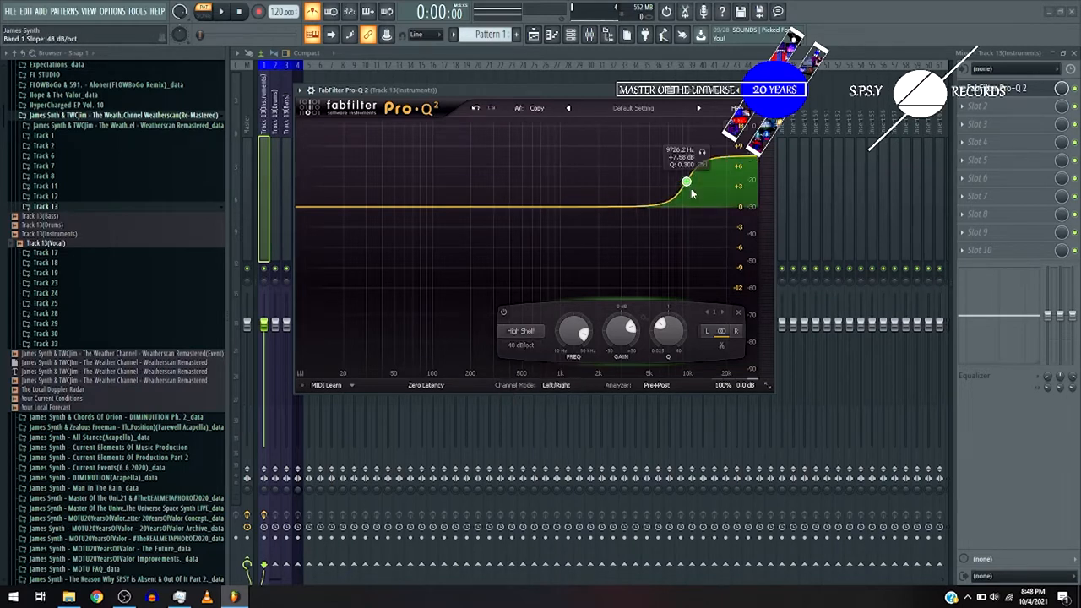
pyautogui.moveTo(686, 182); pyautogui.dragTo(674, 189)
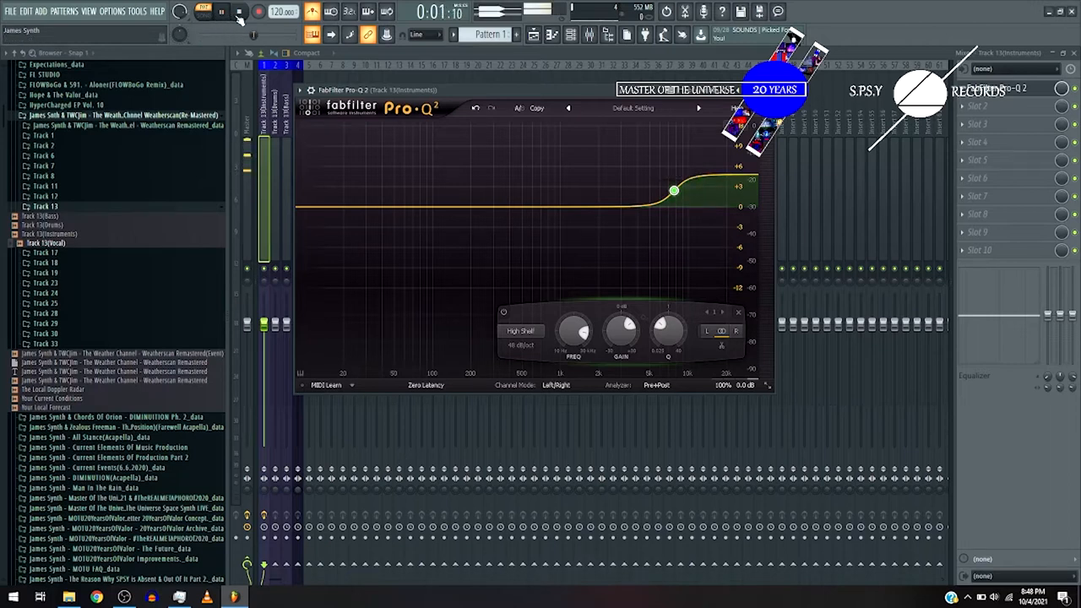
pyautogui.click(237, 10)
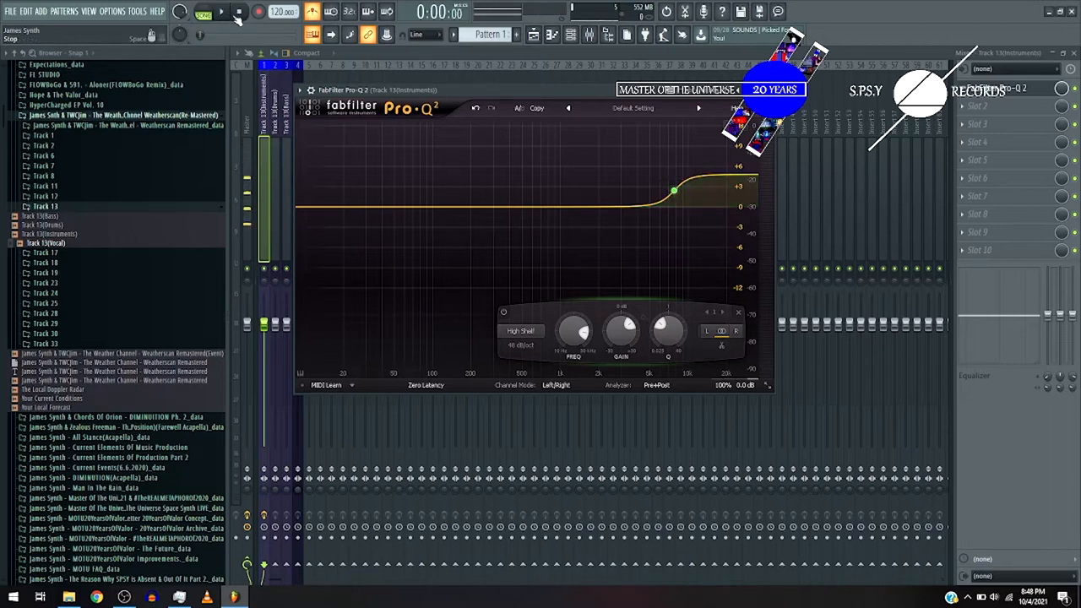
pyautogui.click(221, 10)
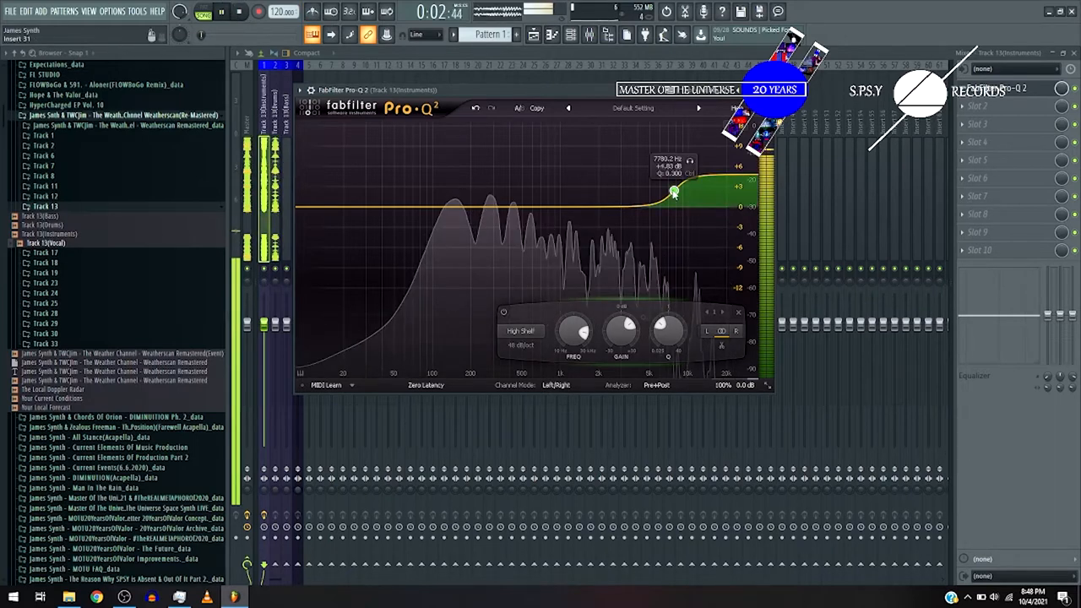
# Add a Bell band below the shelf and tune its upper-mid frequency and gain
pyautogui.moveTo(674, 192); pyautogui.dragTo(667, 186)
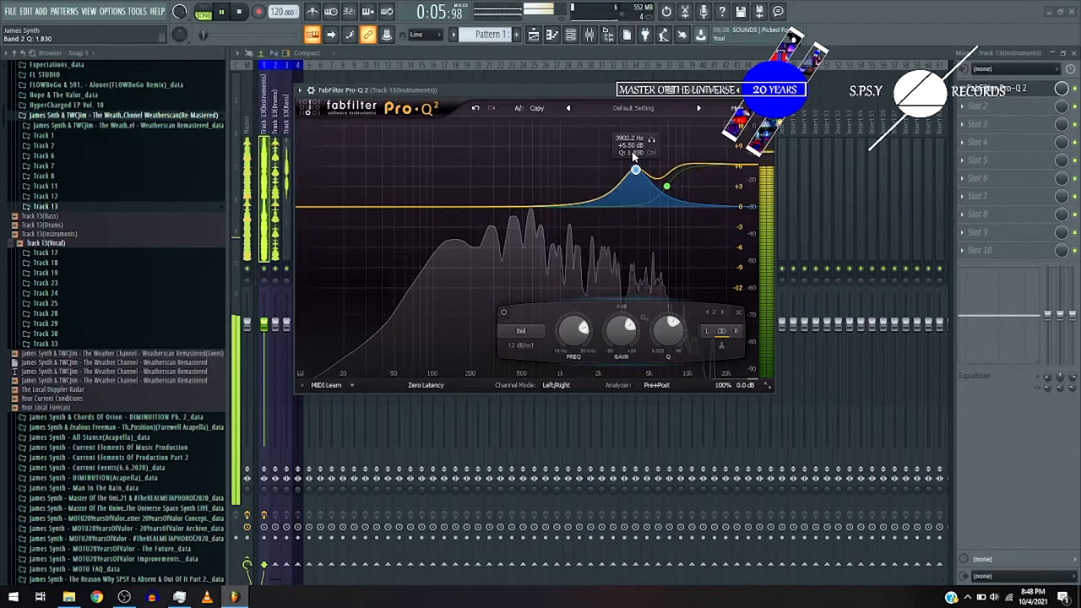
pyautogui.moveTo(635, 169); pyautogui.dragTo(634, 172)
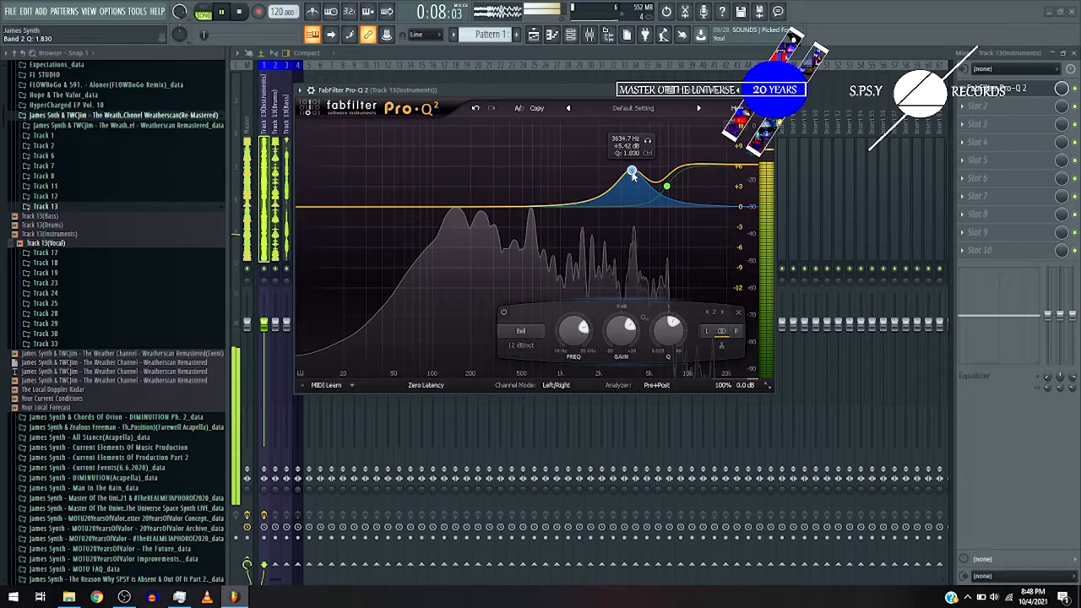
pyautogui.moveTo(632, 174); pyautogui.dragTo(632, 186)
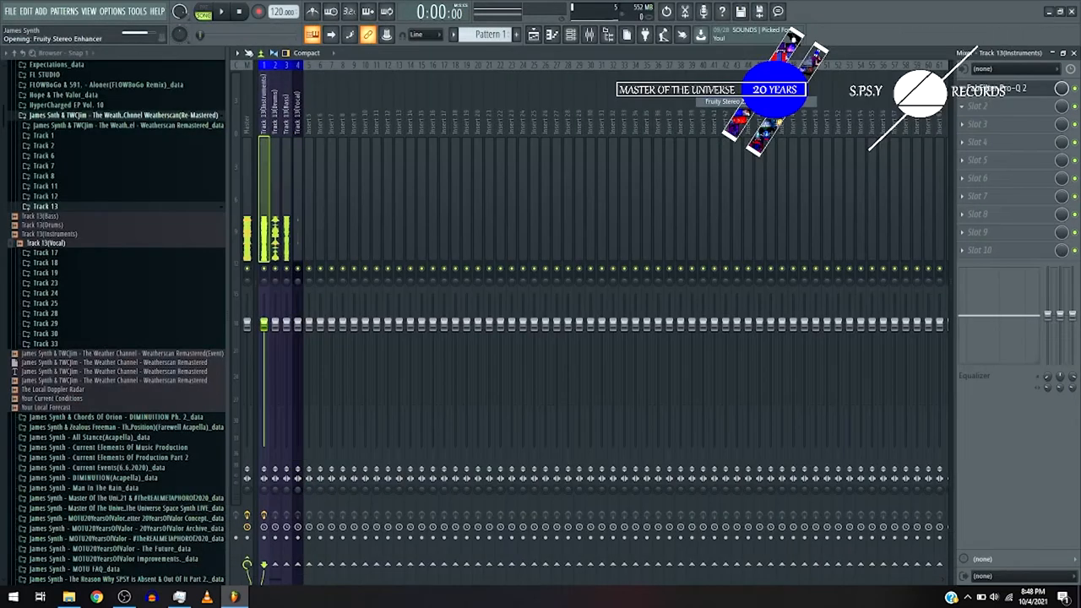
# Load Fruity Stereo Enhancer into the slot after Pro-Q 2 and preview the song
pyautogui.click(1006, 105)
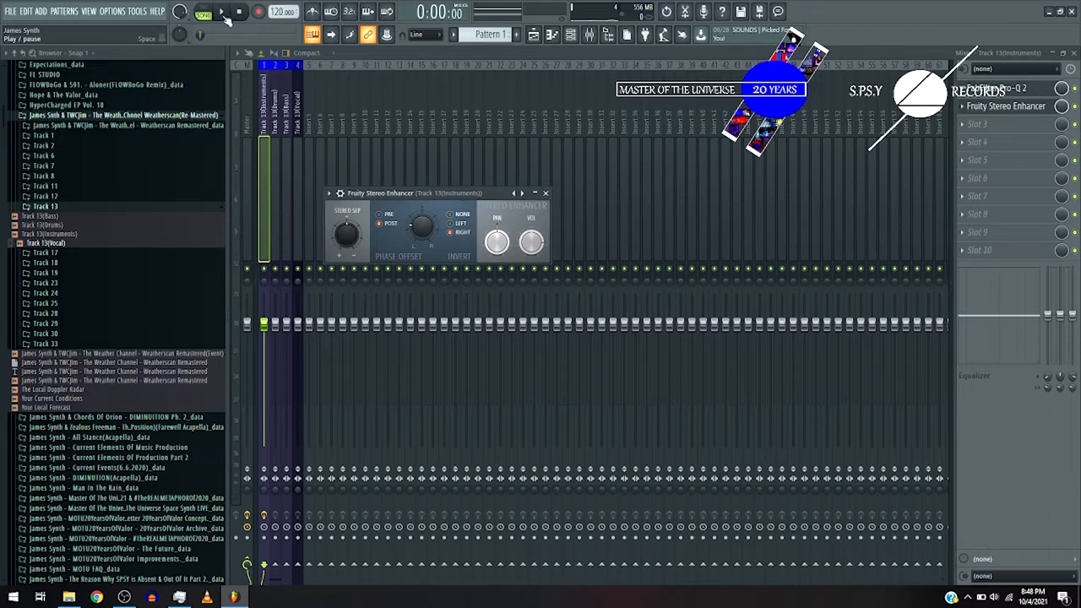
pyautogui.click(220, 12)
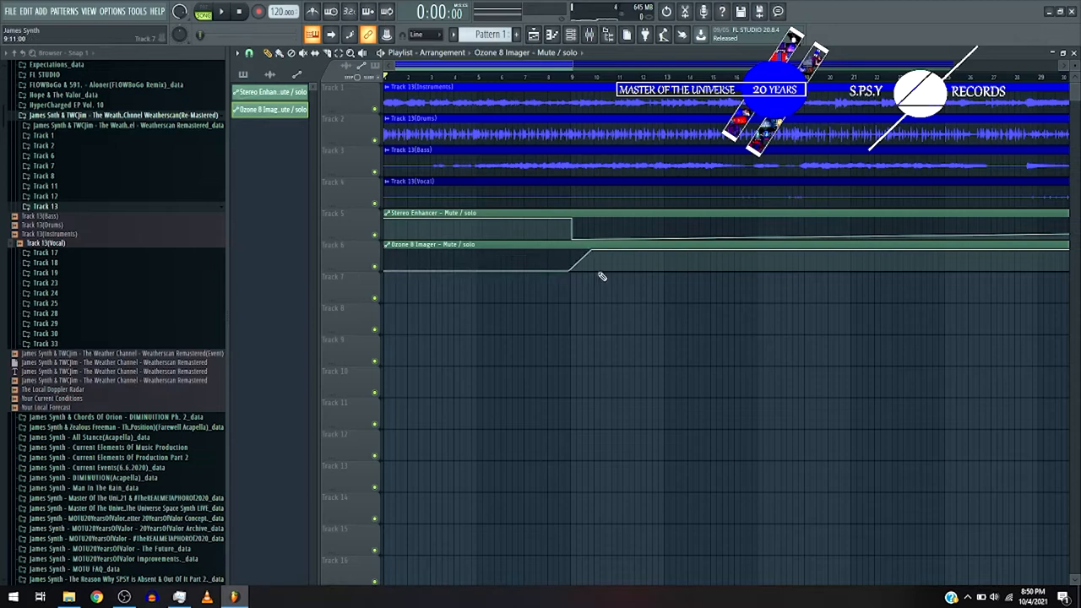
# Raise a point on the Ozone 8 Imager mute/solo automation clip so the curve ramps up
pyautogui.moveTo(601, 277); pyautogui.dragTo(595, 252)
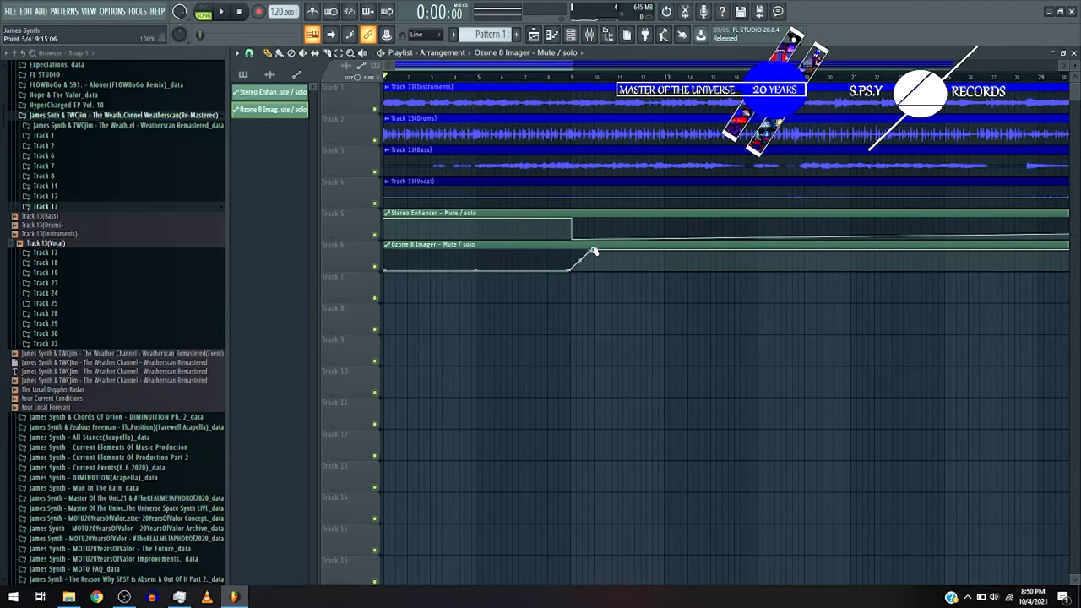